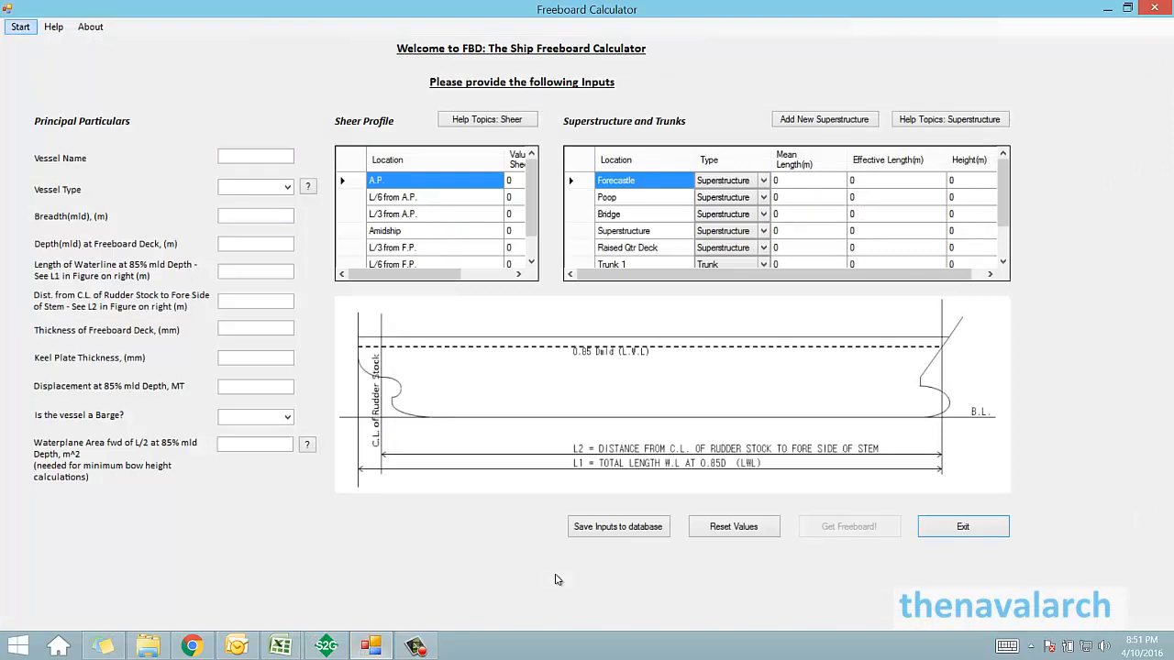
# Browse the Start menu's new, existing and sample vessel calculation choices.
pyautogui.click(19, 26)
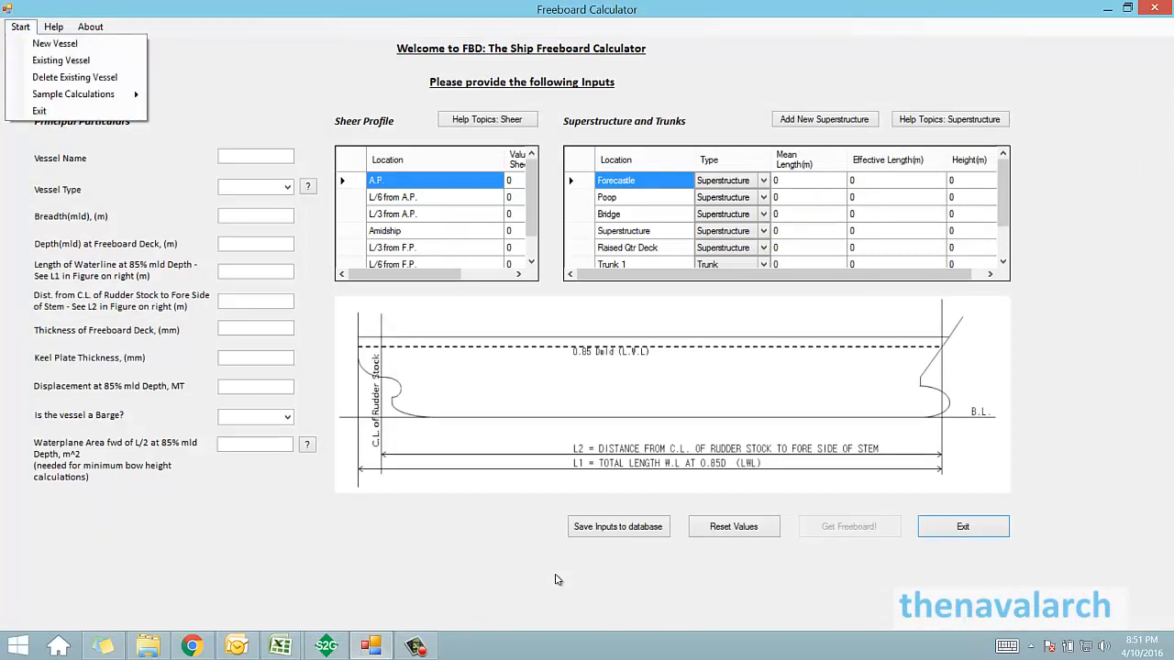
pyautogui.moveTo(55, 44)
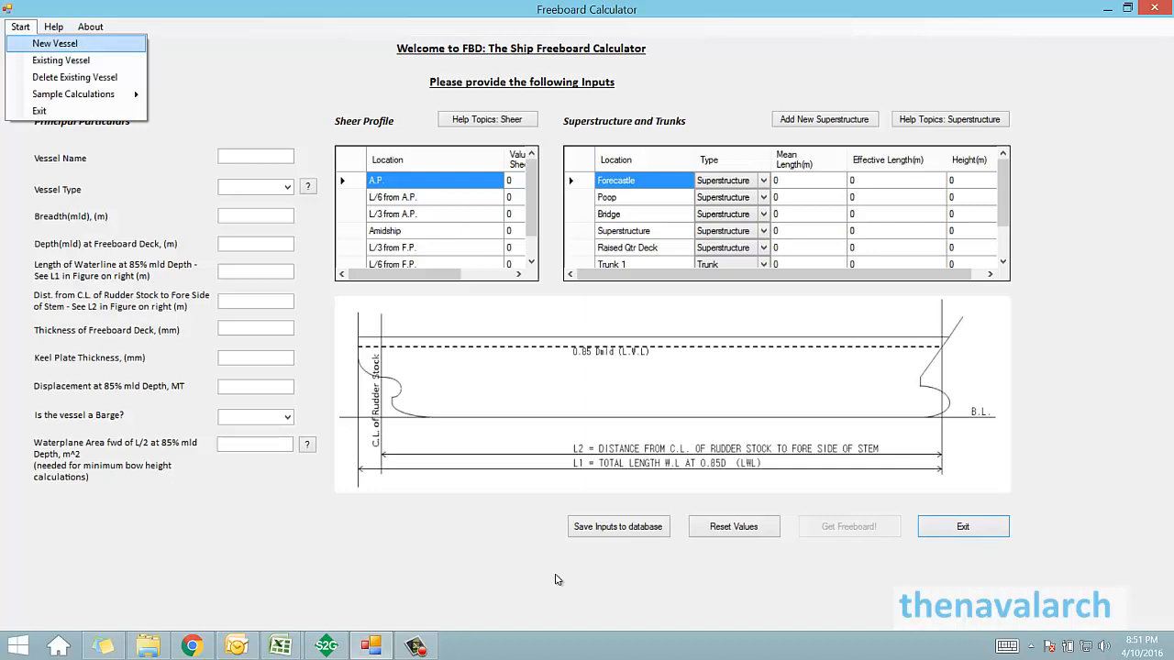
pyautogui.moveTo(61, 59)
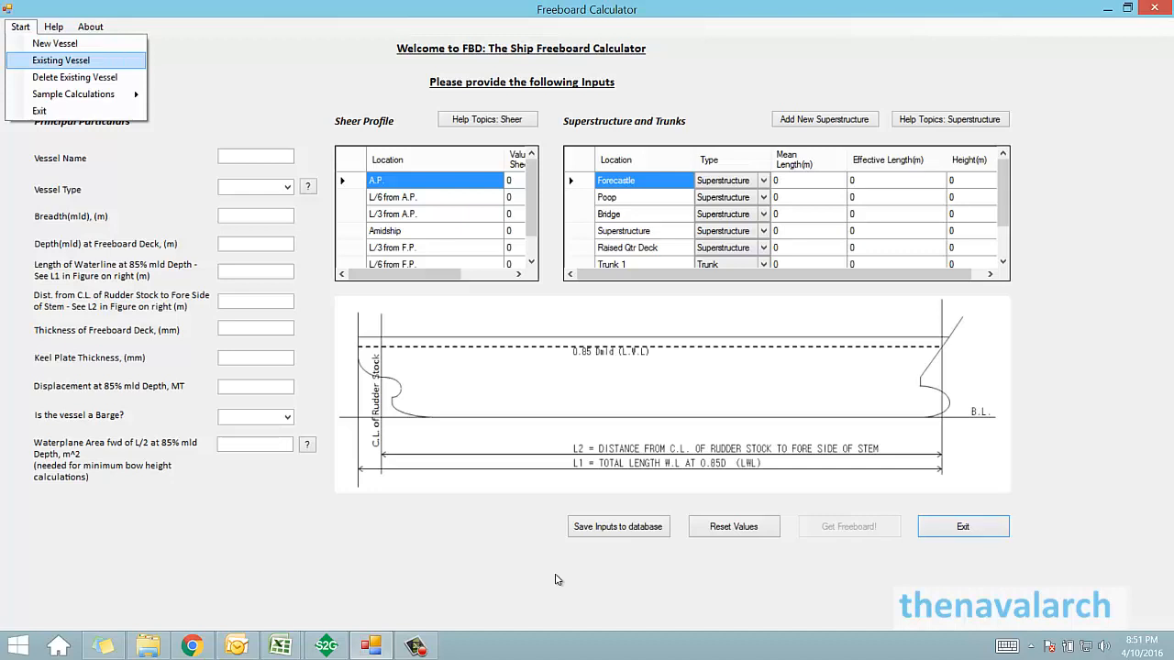
pyautogui.click(74, 94)
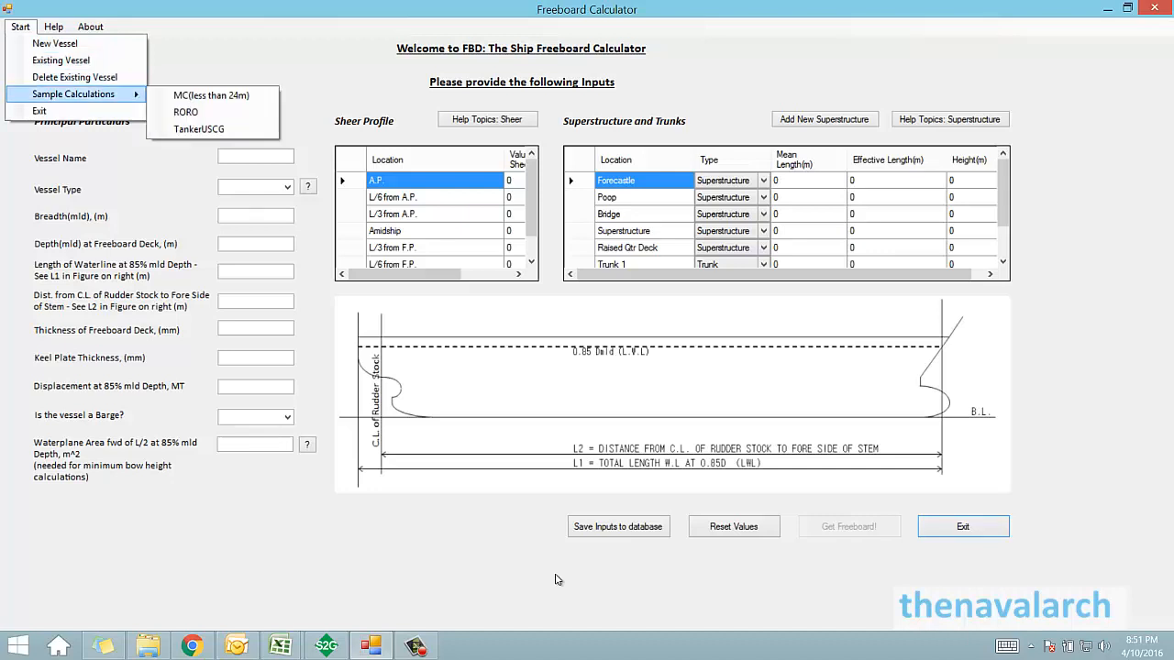
pyautogui.moveTo(187, 112)
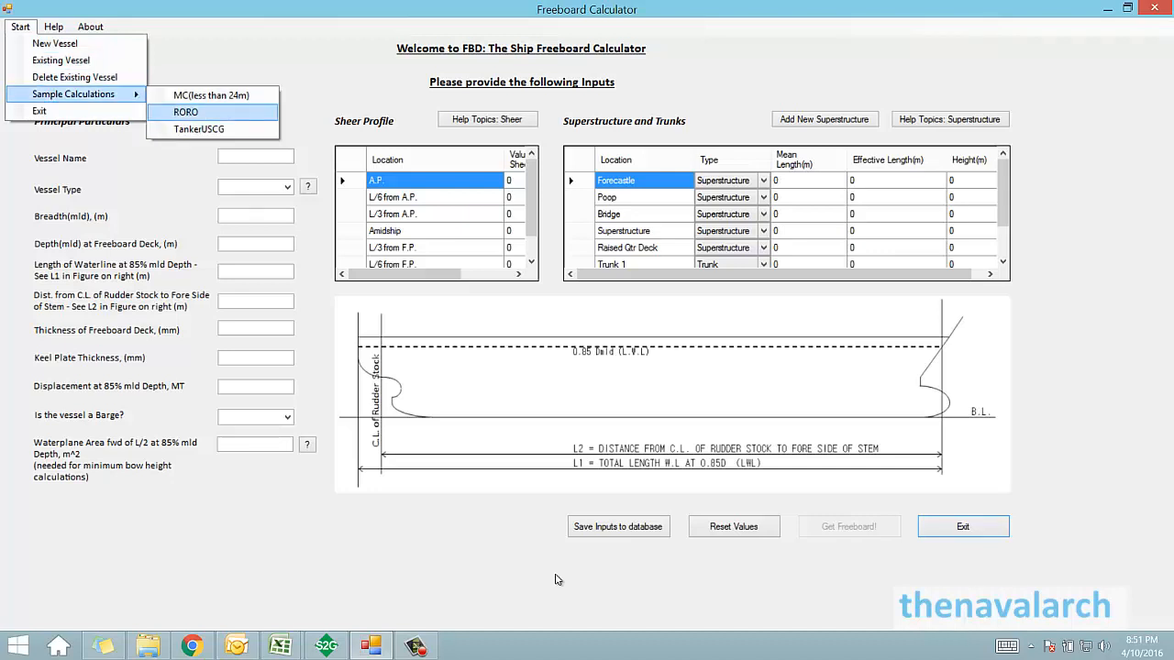
pyautogui.moveTo(75, 77)
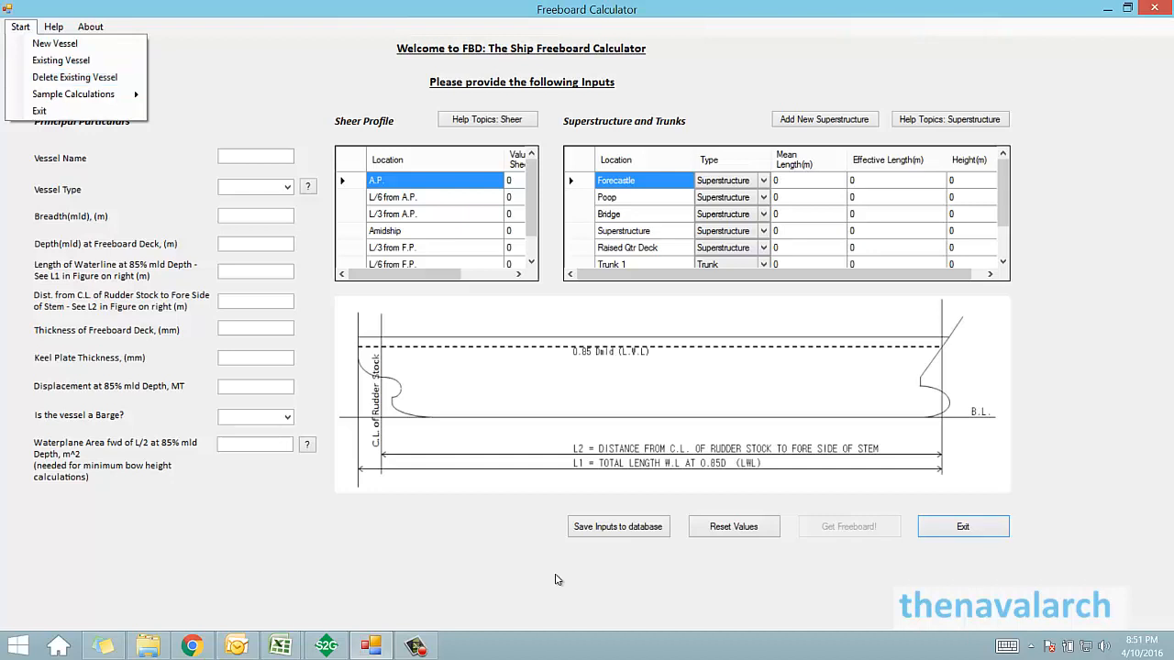
# Load the TankerUSCG sample vessel's particulars, sheer profile and forecastle inputs.
pyautogui.click(74, 93)
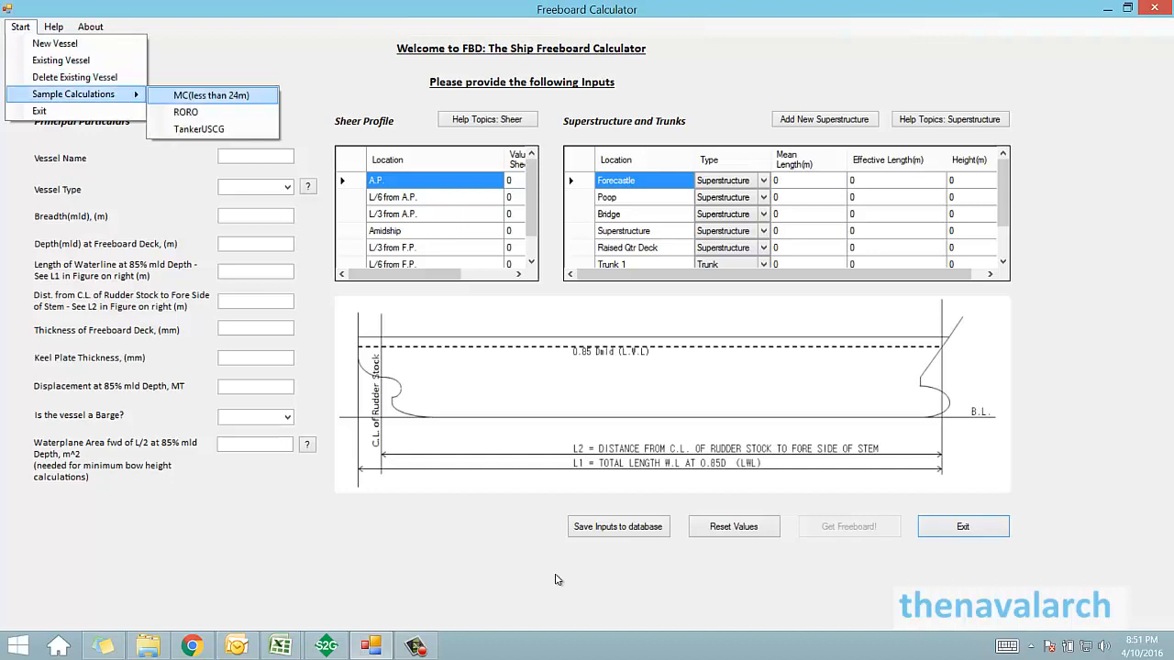
pyautogui.click(198, 129)
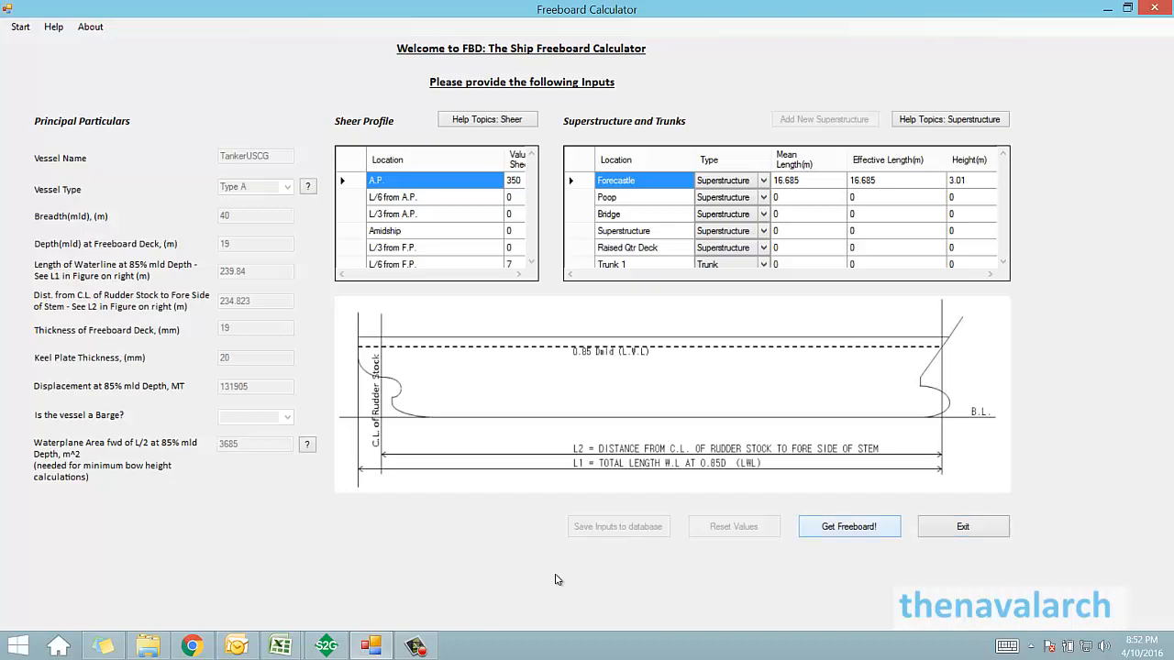
# Compute the freeboard with no freshwater displacement and review the 4789.03 mm summer freeboard and bow height.
pyautogui.click(849, 526)
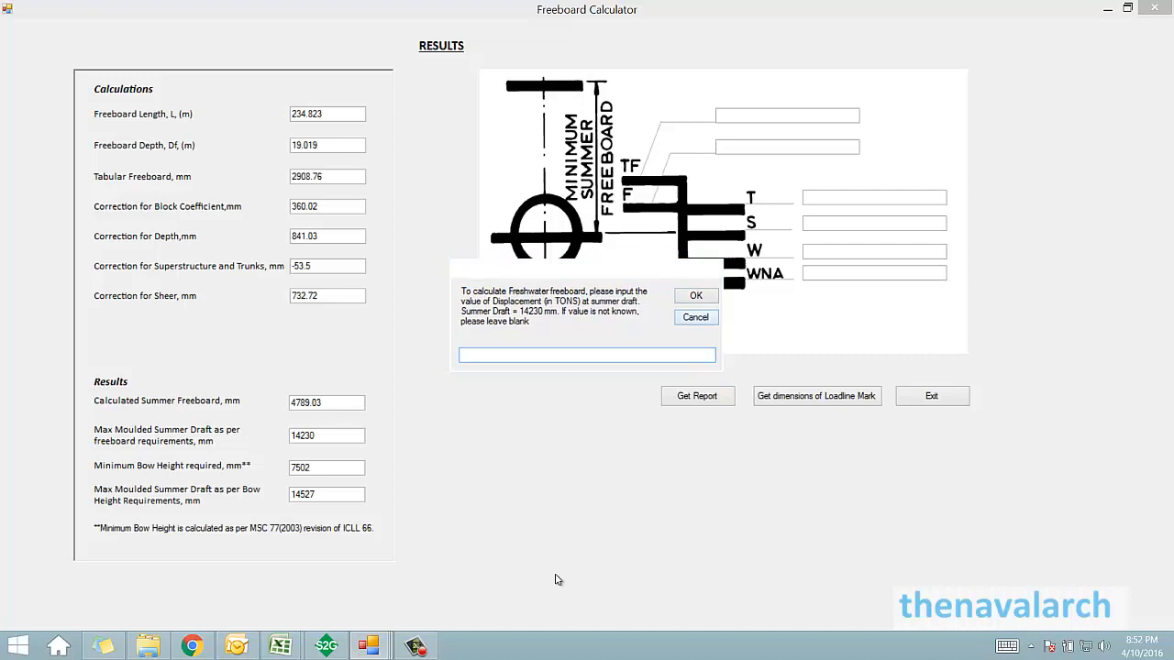
pyautogui.click(697, 295)
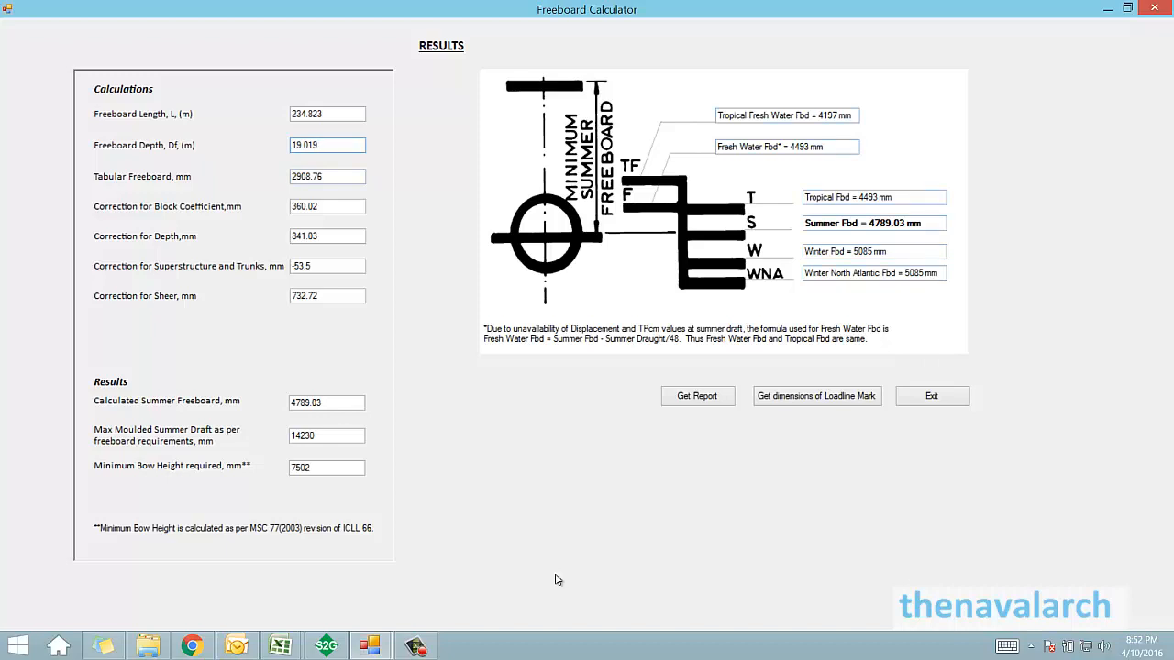
pyautogui.click(326, 145)
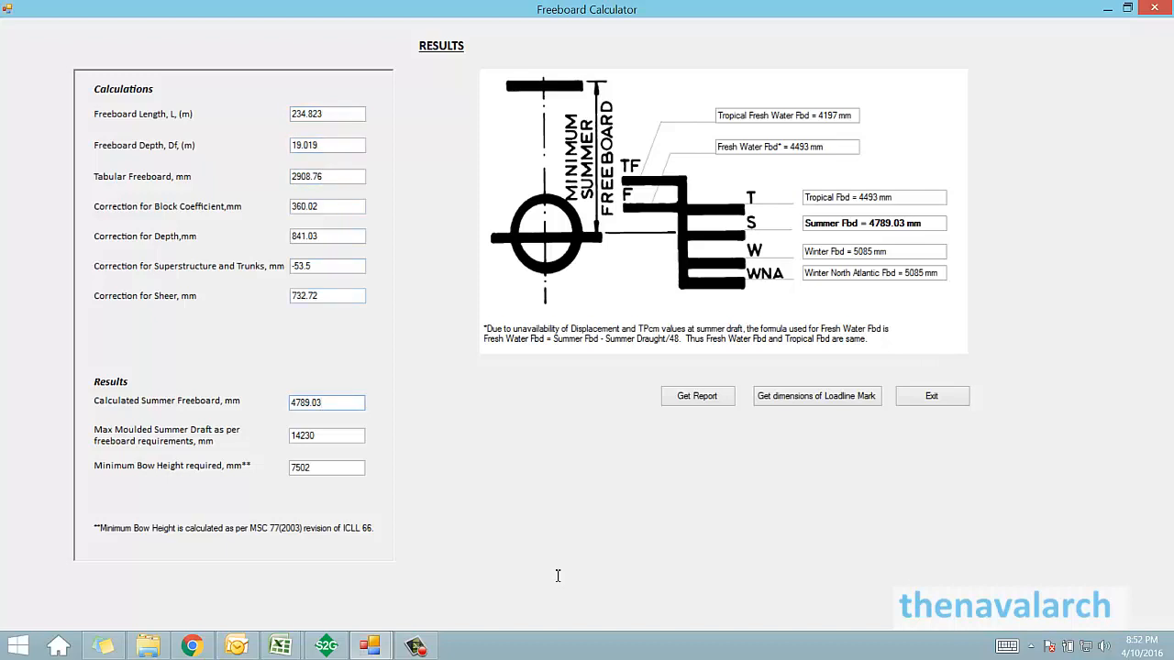
pyautogui.tripleClick(327, 404)
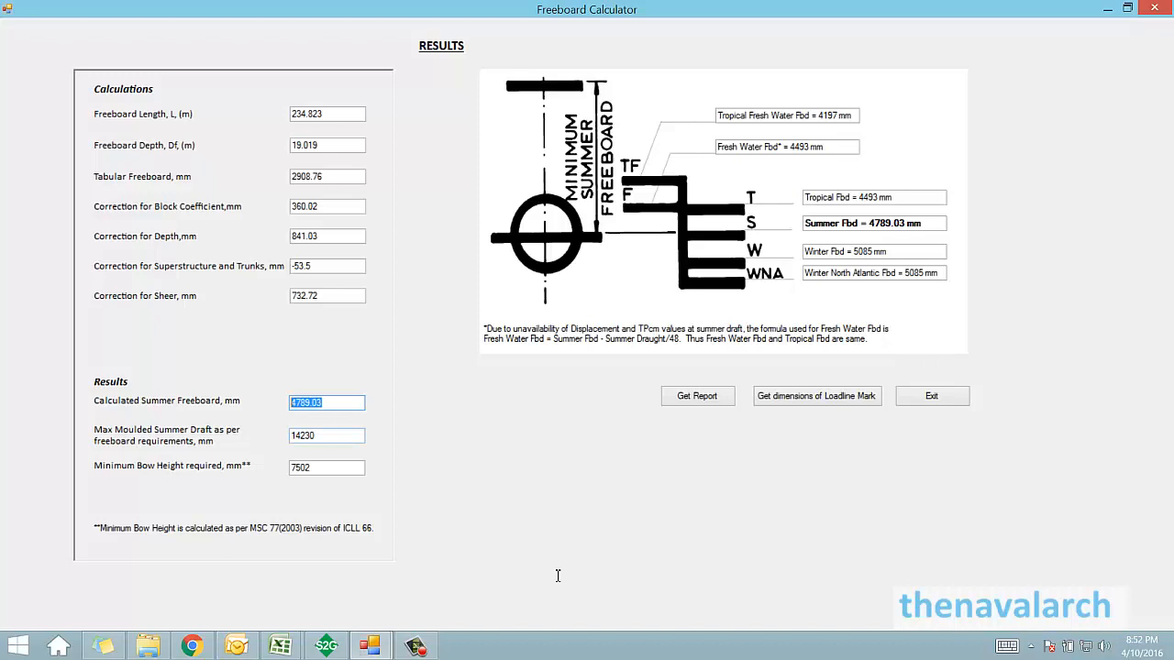
pyautogui.click(326, 467)
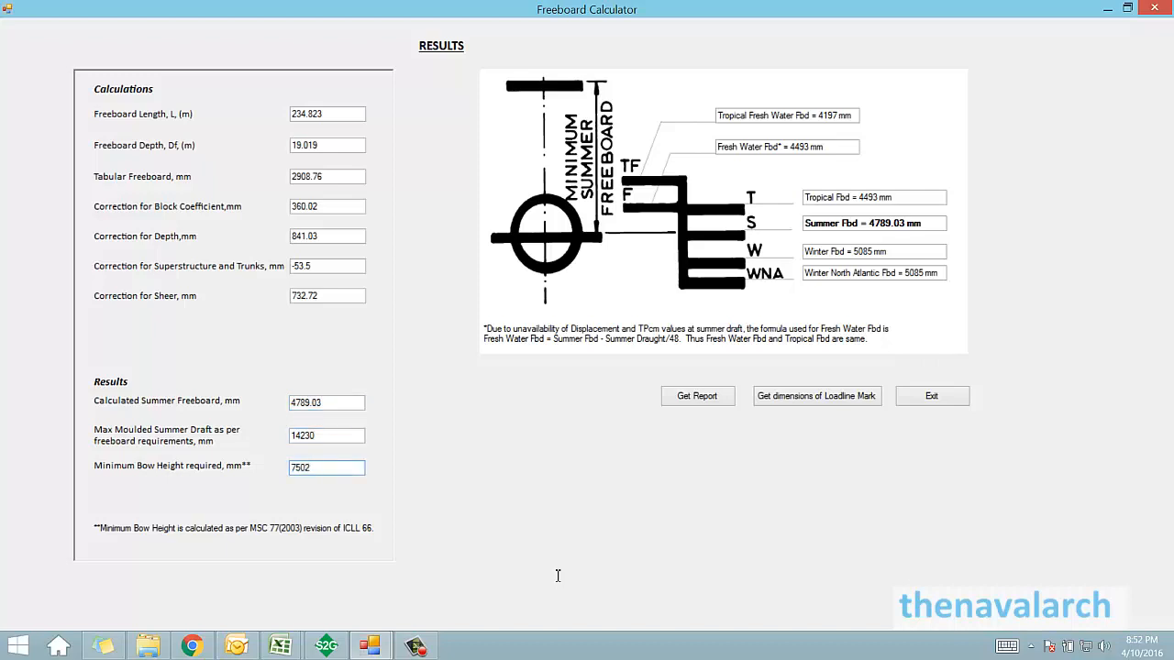
pyautogui.moveTo(557, 579)
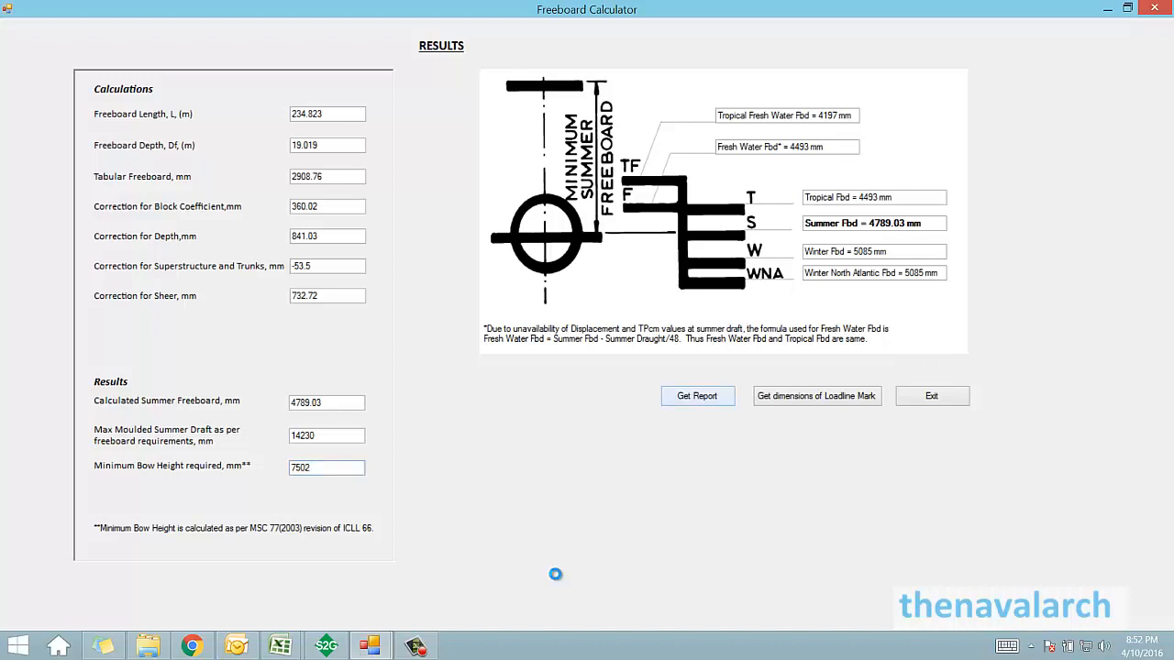
# Generate the TankerUSCG PDF report in FBPDFViewer and scroll its results summary.
pyautogui.click(697, 396)
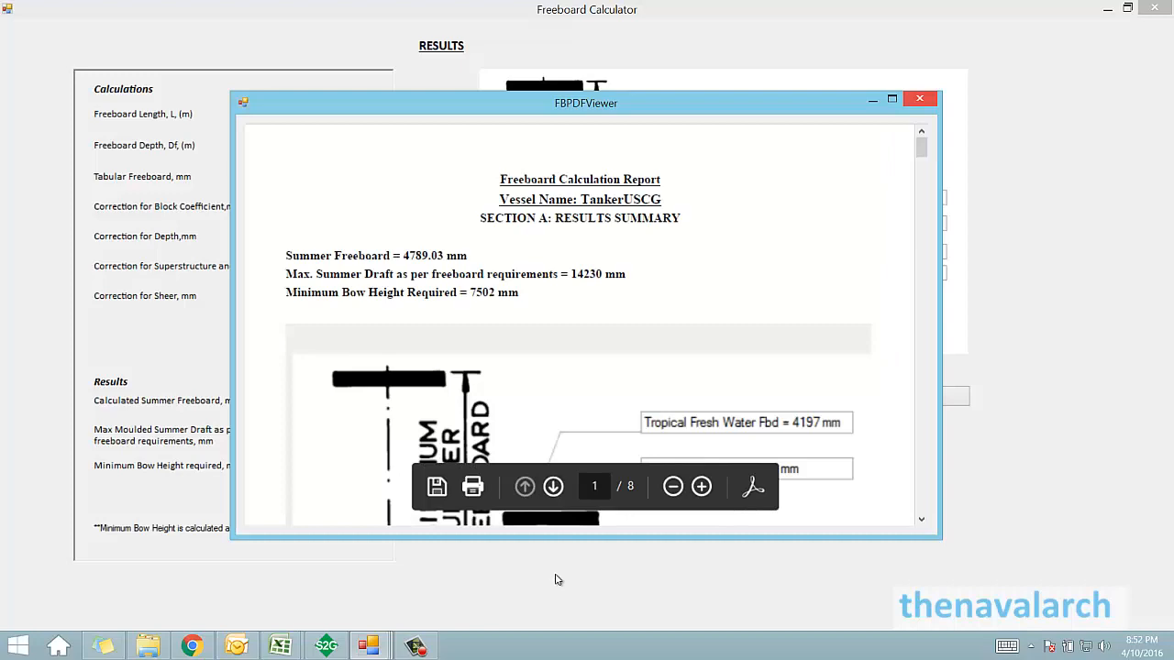
pyautogui.click(887, 99)
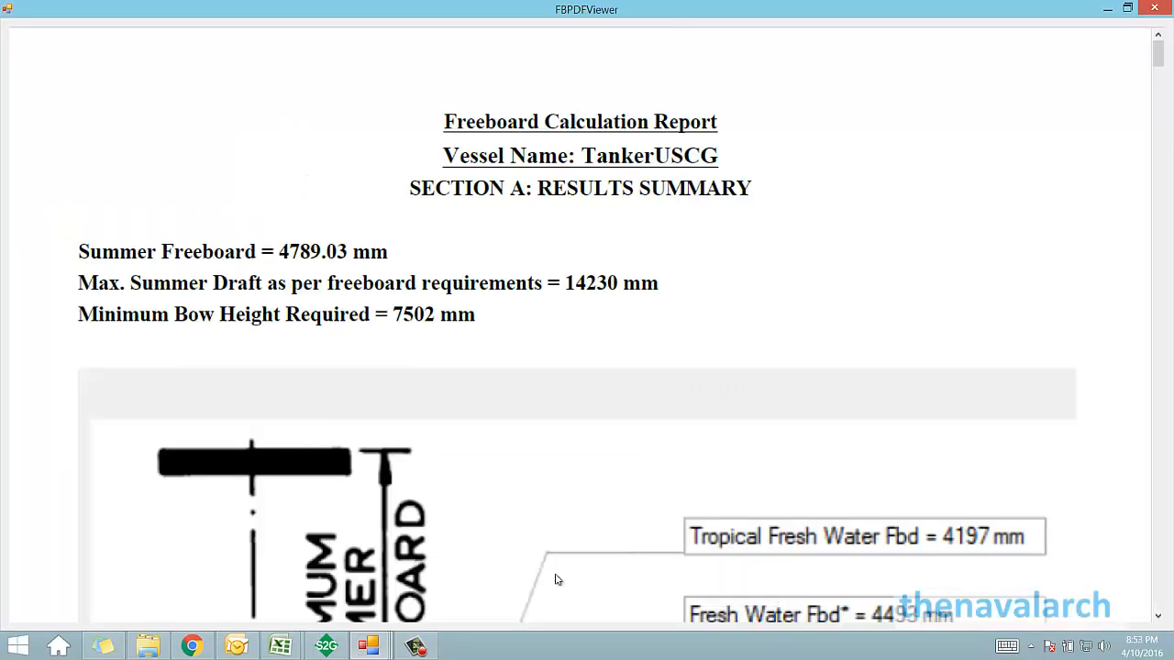
pyautogui.scroll(-3)
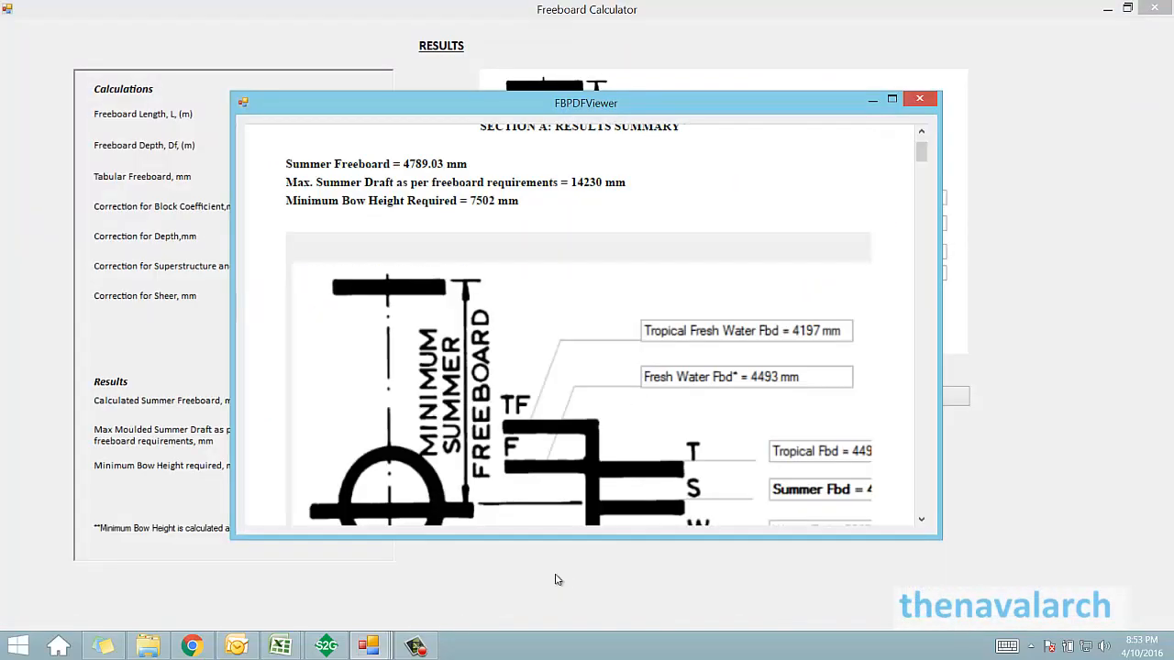
pyautogui.scroll(-3)
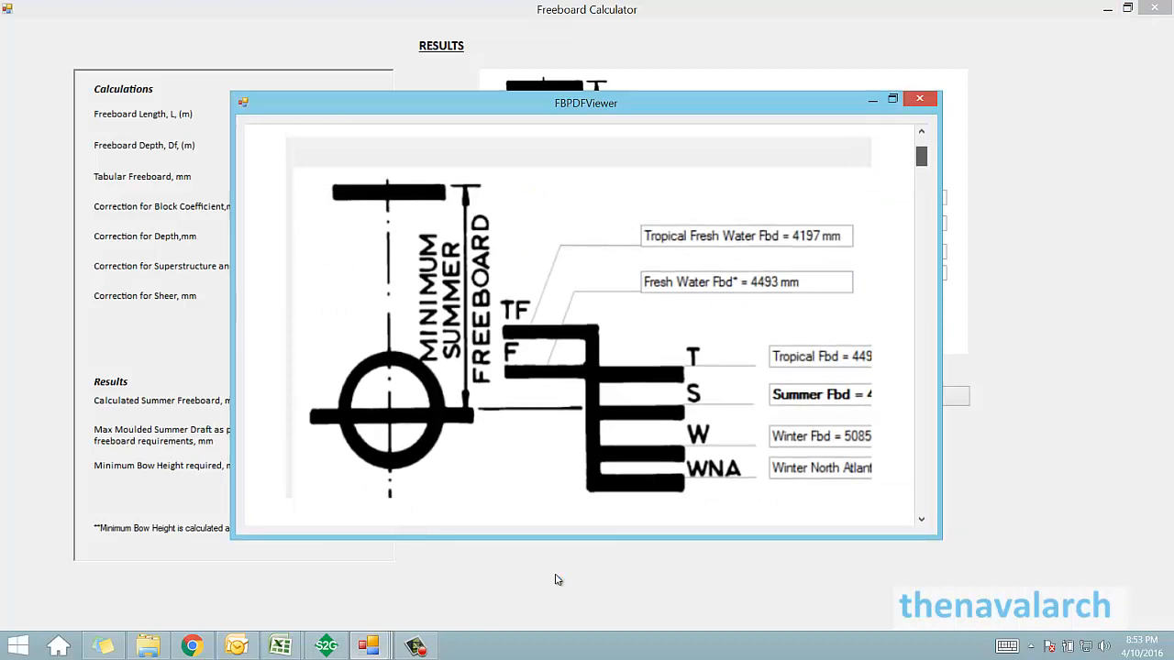
# Maximize the report viewer and read the input tables through the 732.72 sheer correction.
pyautogui.click(891, 95)
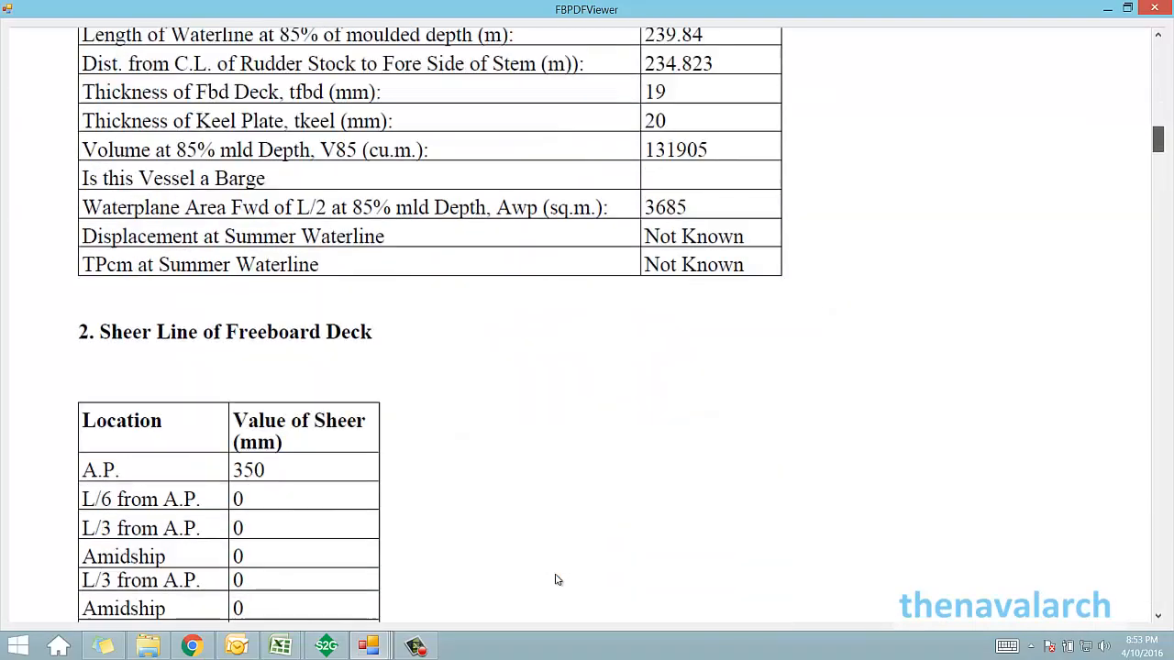
pyautogui.scroll(-3)
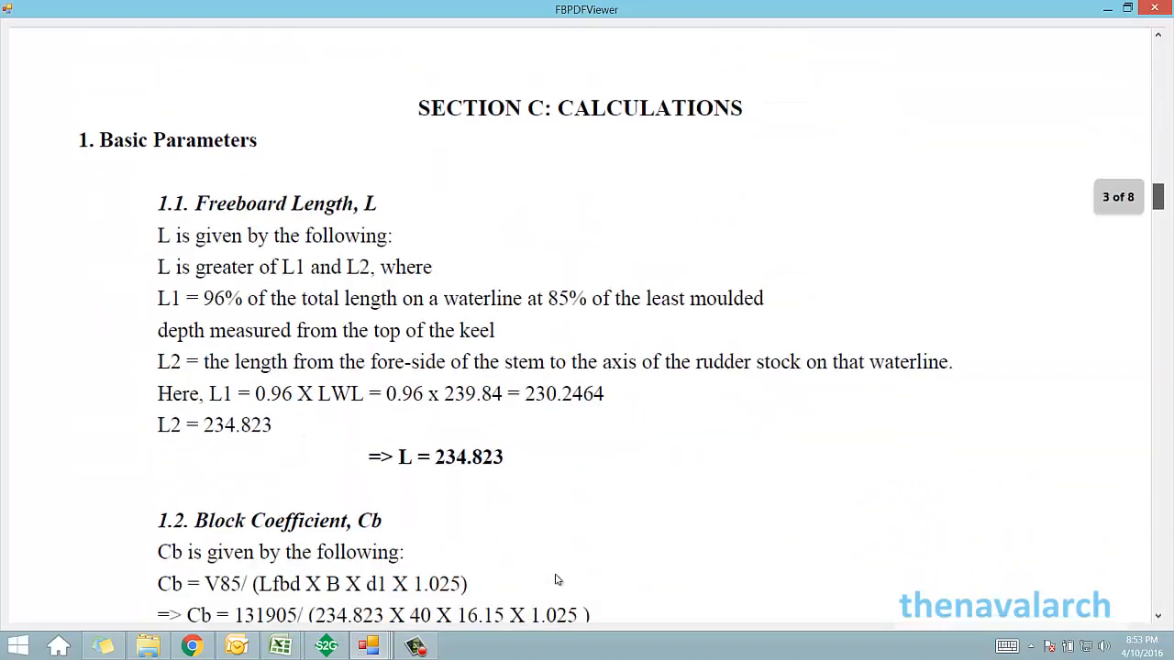
pyautogui.scroll(-3)
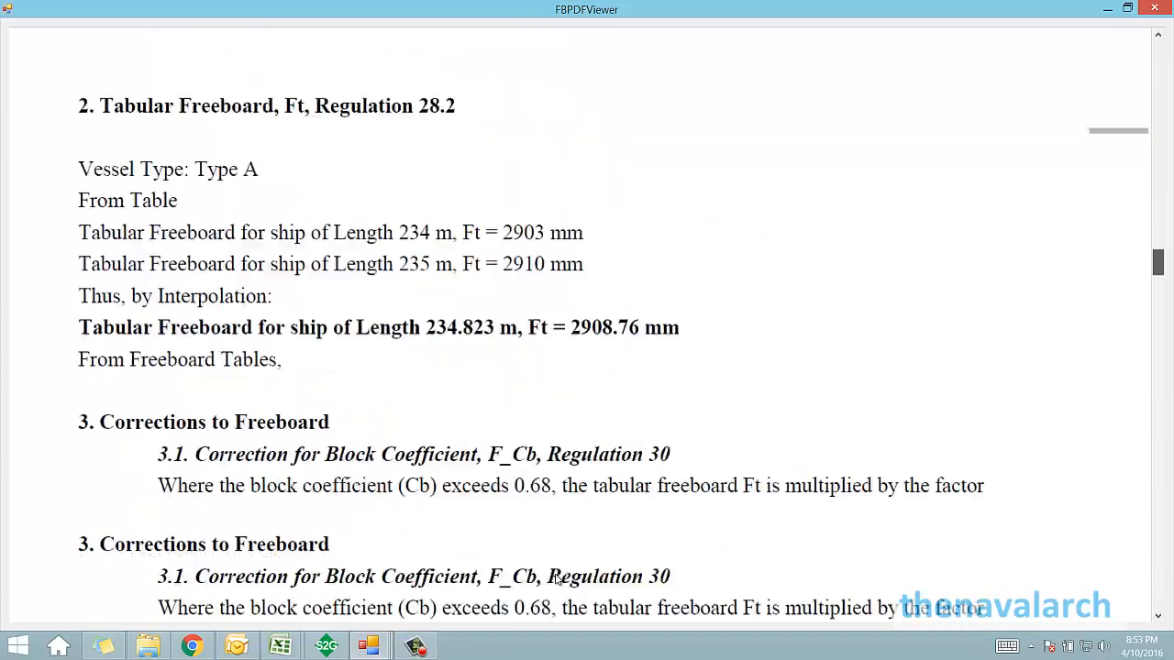
pyautogui.scroll(-3)
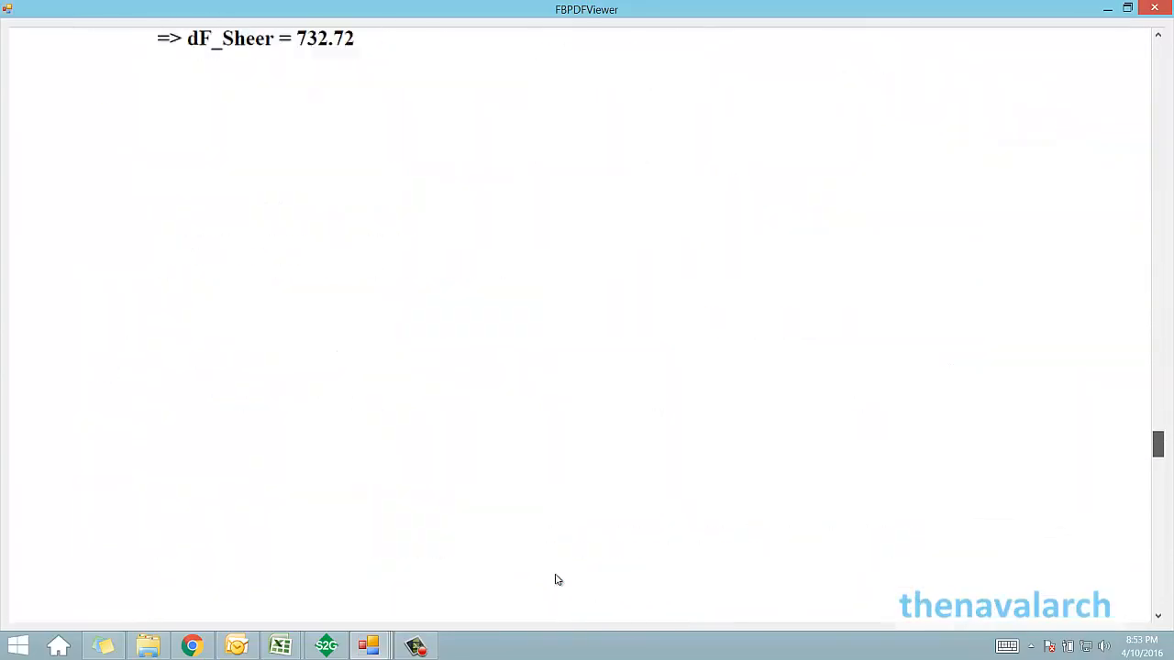